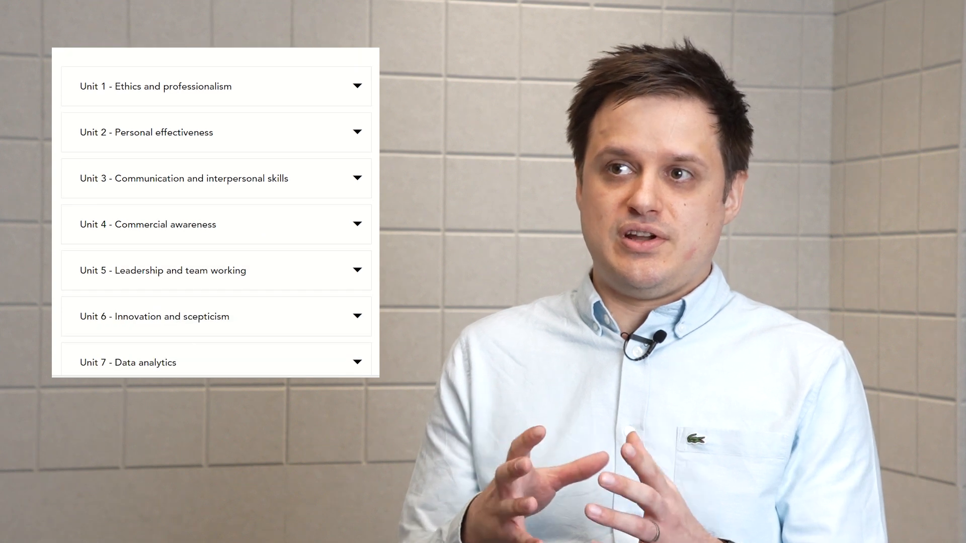
scroll(down, 3)
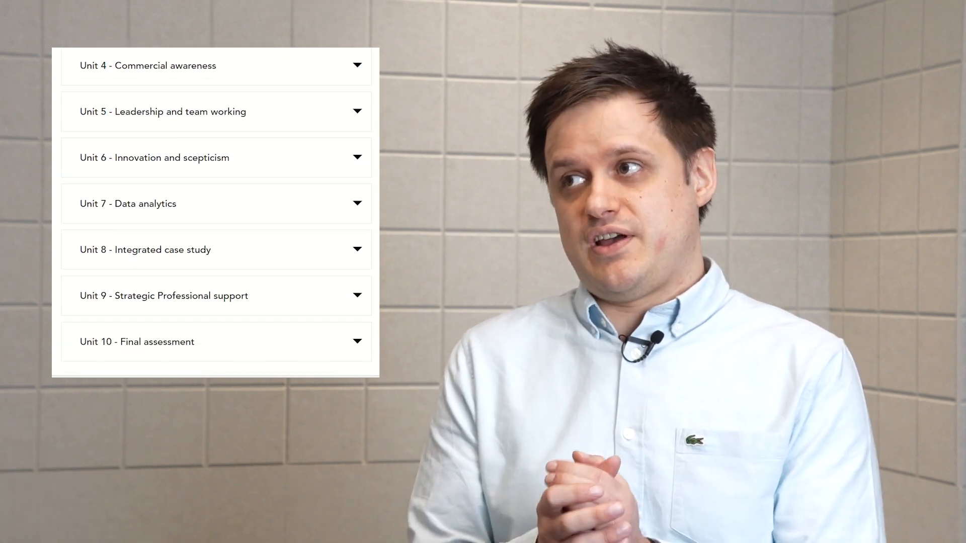